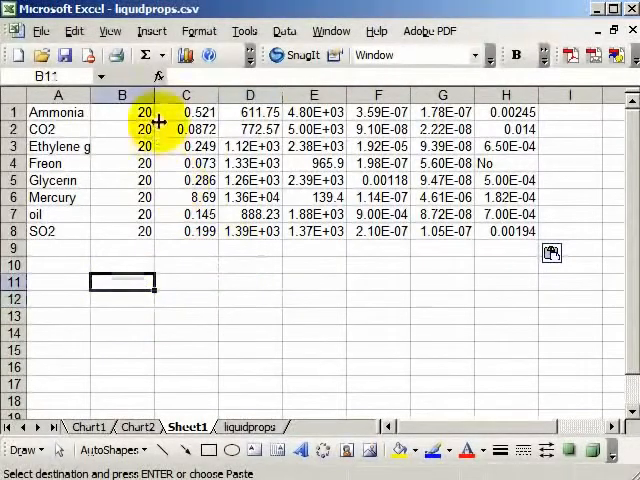
# - Draw a Forms toolbar combo box across row 10, below the liquid table
pyautogui.click(109, 30)
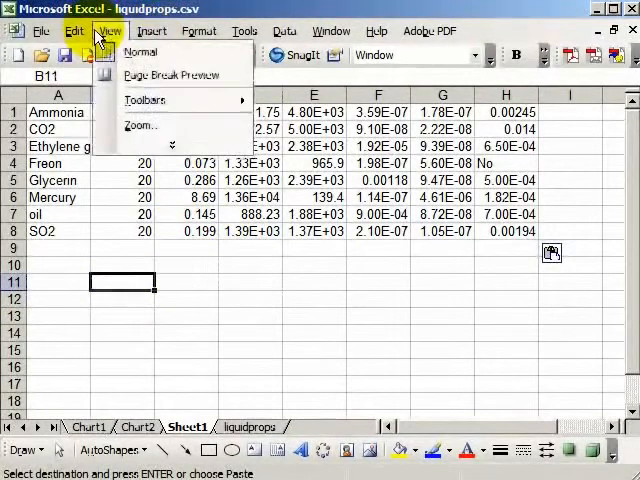
pyautogui.click(144, 99)
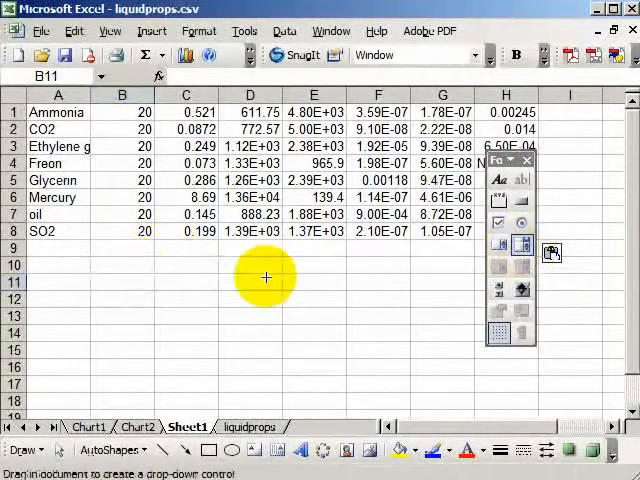
pyautogui.moveTo(90, 267); pyautogui.dragTo(350, 280)
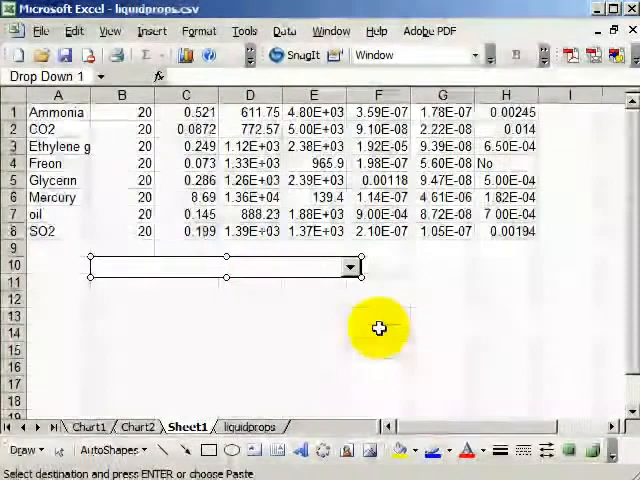
# - Label cells B13, C13 and D13 as k, rho and cp
pyautogui.click(122, 316)
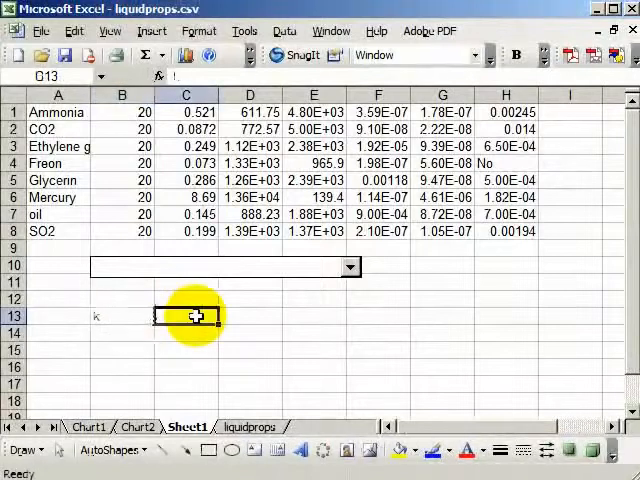
pyautogui.write('rho')
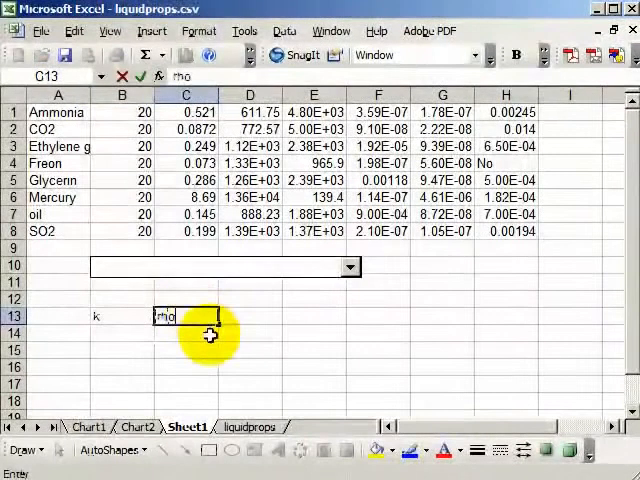
pyautogui.write('cp')
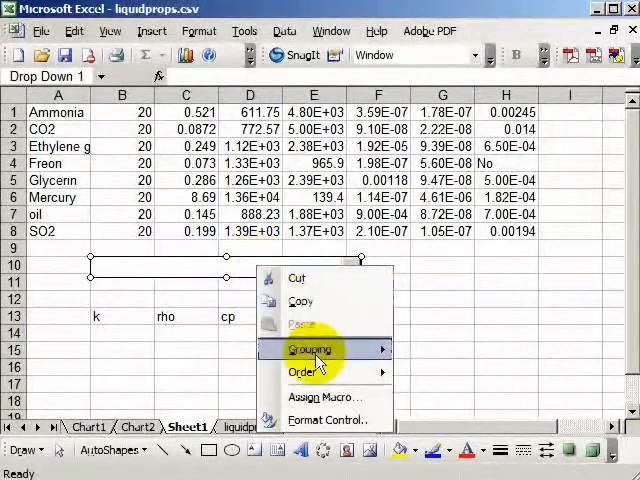
# - Format the combo box with input range $A$1:$A$8 and cell link $A$17
pyautogui.click(329, 419)
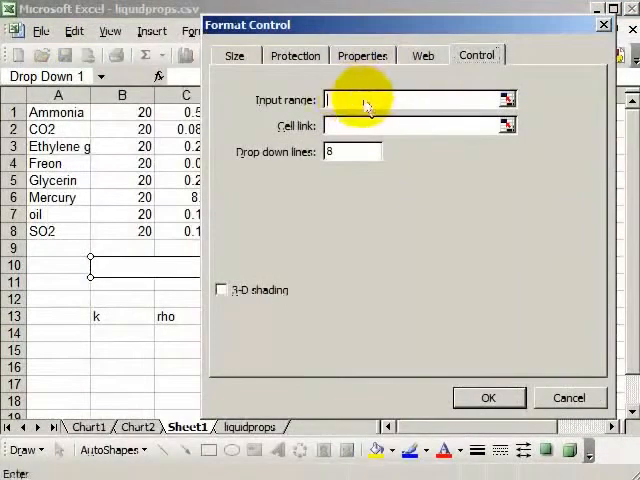
pyautogui.moveTo(238, 178)
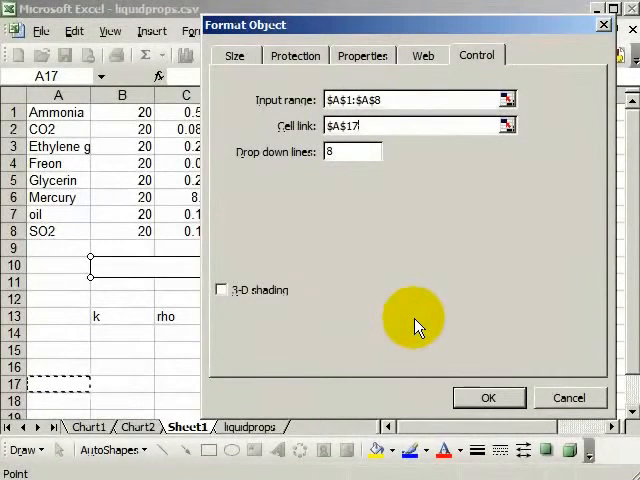
pyautogui.write(',')
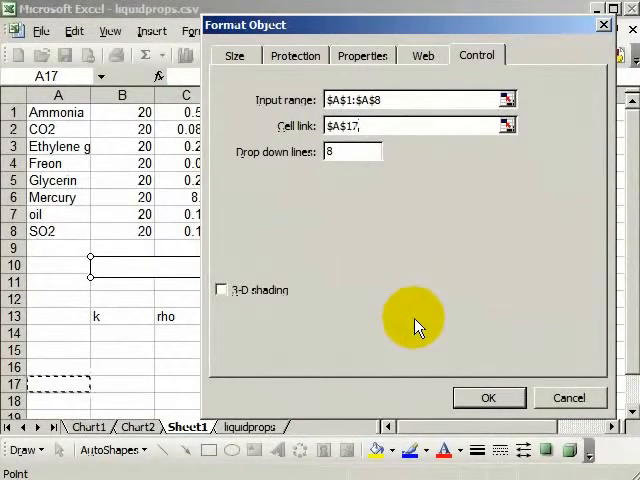
pyautogui.press('BackSpace')
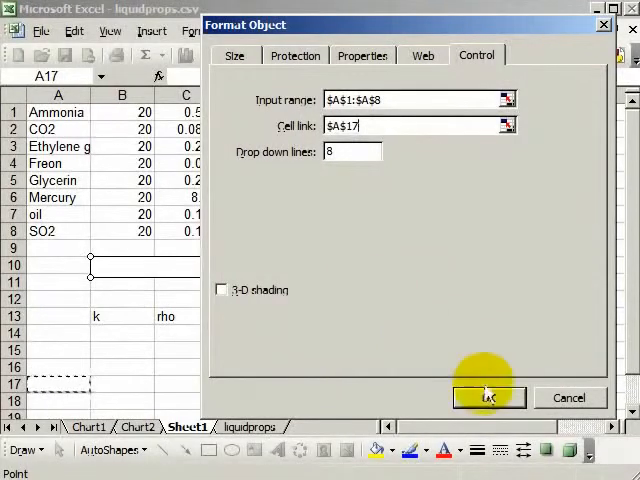
pyautogui.click(489, 397)
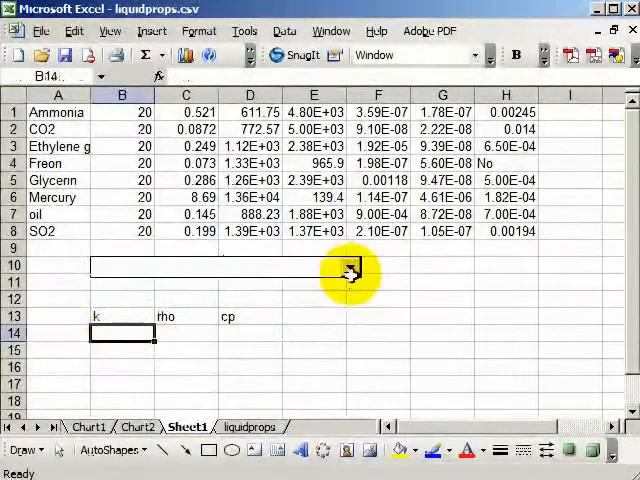
# - Test the drop-down by choosing Ammonia, then reopening the list for CO2
pyautogui.click(350, 268)
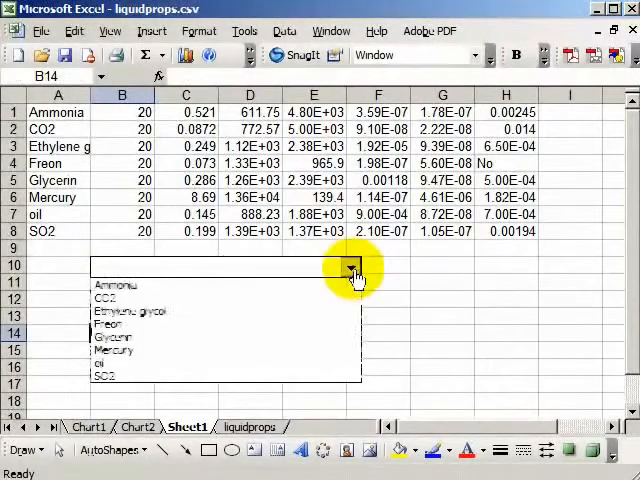
pyautogui.click(115, 285)
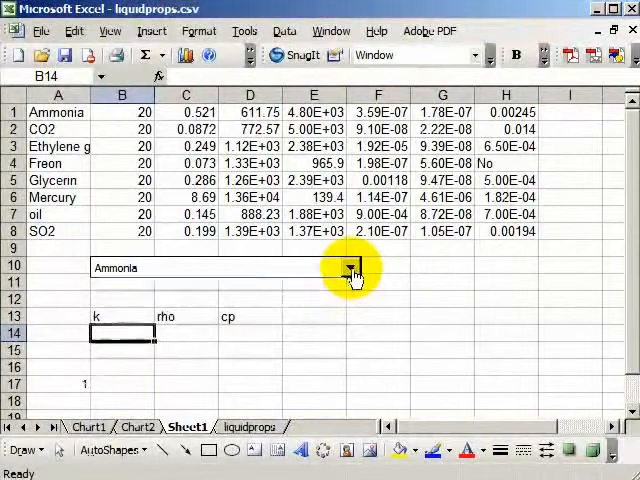
pyautogui.click(349, 267)
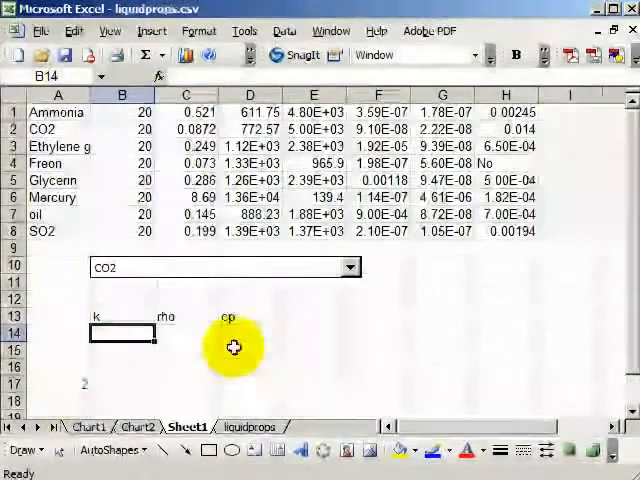
# - Enter =INDEX(C1:H8,A17,1) in B14 and check the formula
pyautogui.write('=')
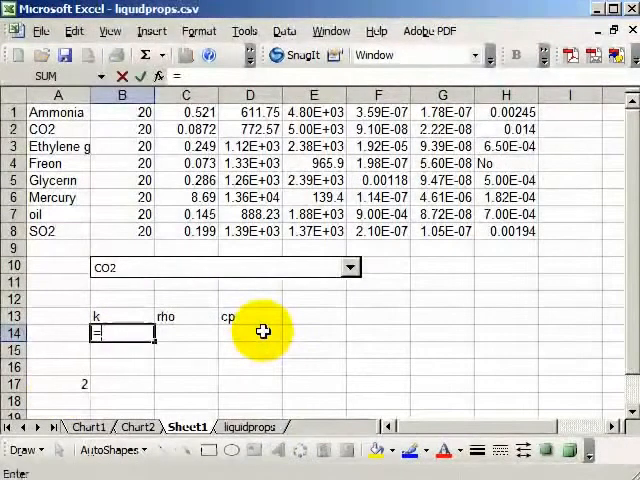
pyautogui.write('index(')
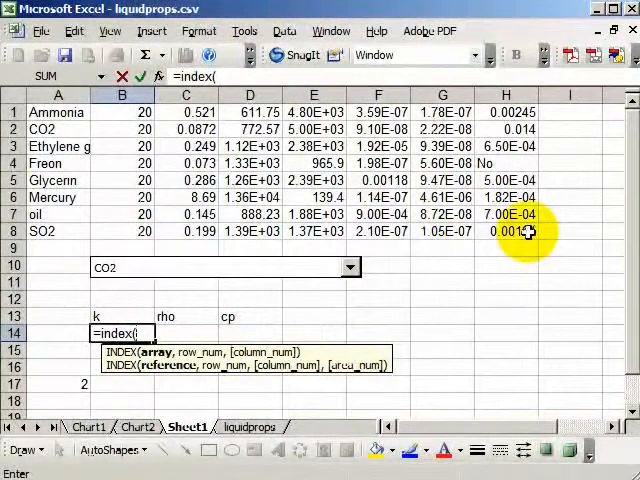
pyautogui.moveTo(122, 112); pyautogui.dragTo(521, 231)
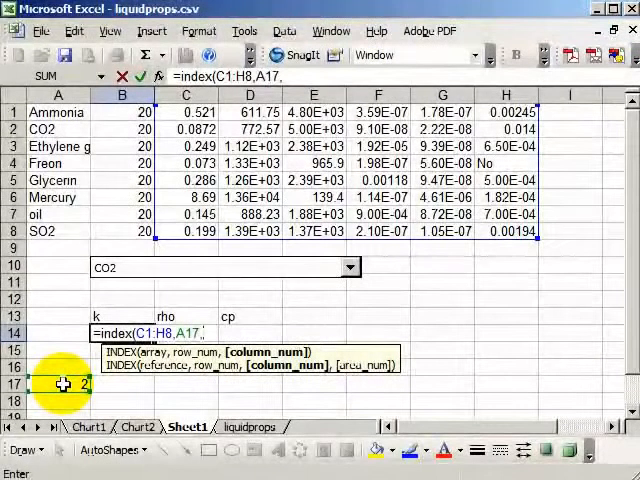
pyautogui.write('1')
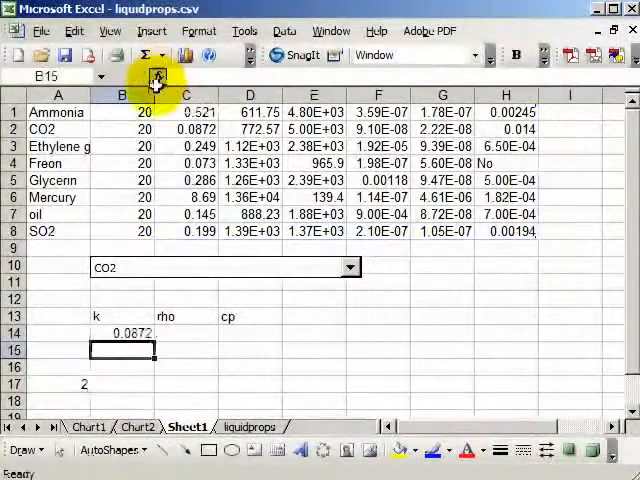
pyautogui.click(122, 332)
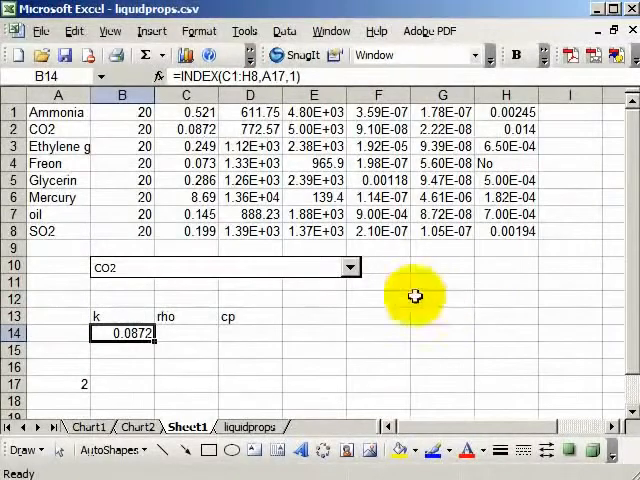
pyautogui.moveTo(210, 273)
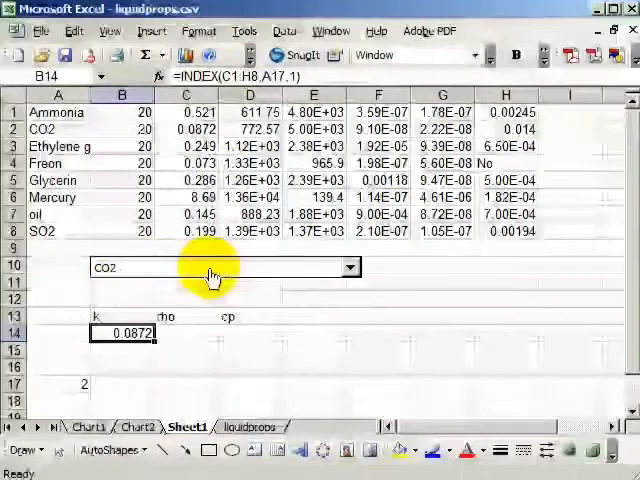
# - Pick Ethylene glycol (k 0.249), then SO2 (k 0.199), and select the rho cell
pyautogui.click(350, 267)
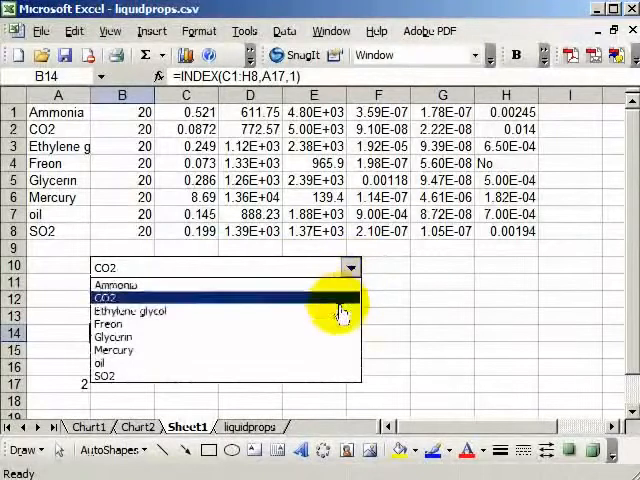
pyautogui.click(129, 310)
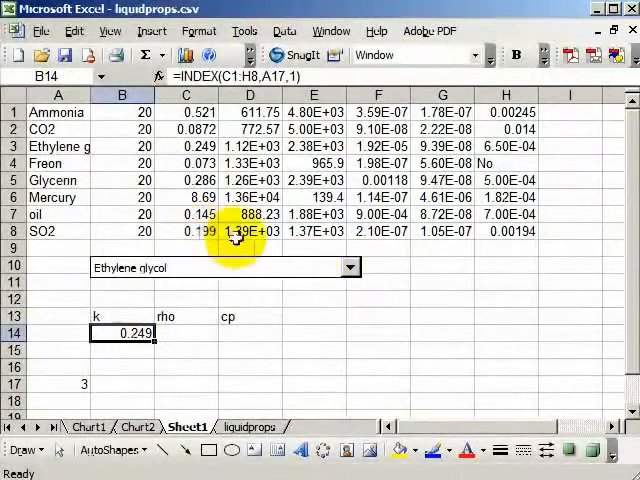
pyautogui.click(350, 267)
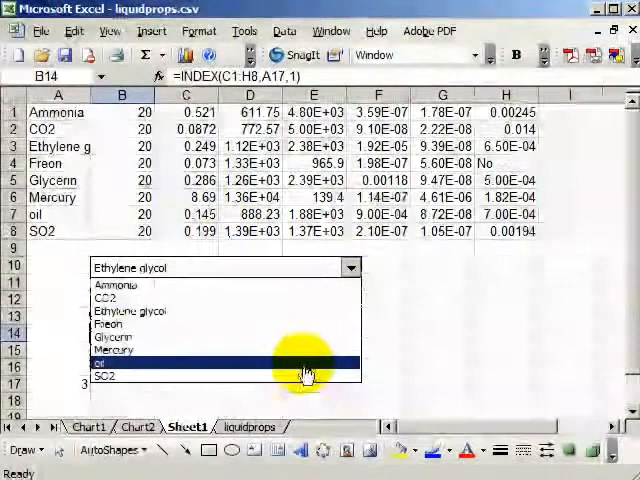
pyautogui.click(106, 375)
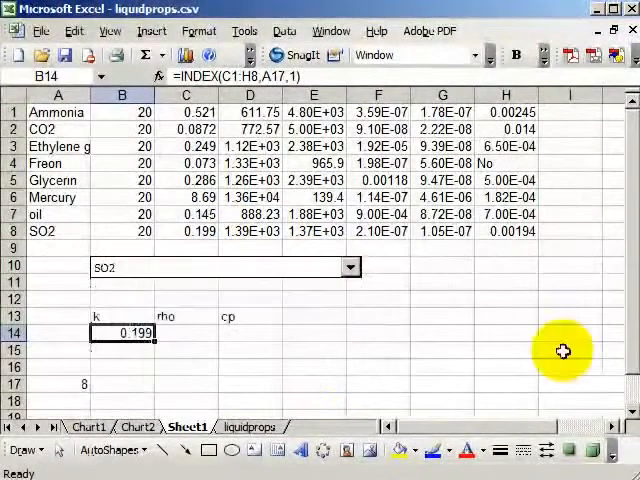
pyautogui.click(186, 333)
pyautogui.write('=index(C1:H8,A17,1')
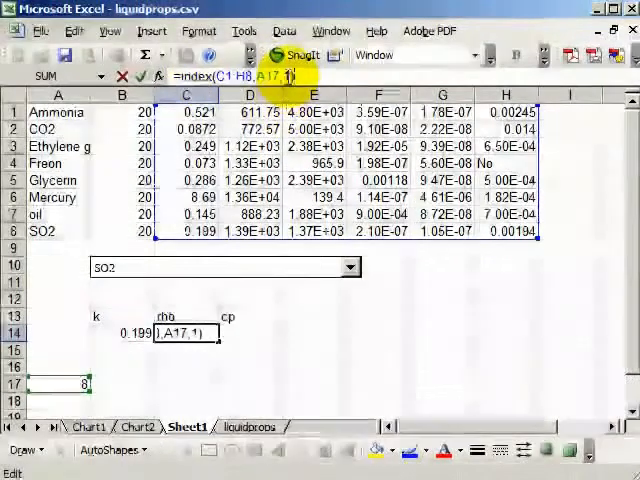
# - Enter INDEX formulas using A17 in C14 and D14, showing 1390 and 1370
pyautogui.write('2')
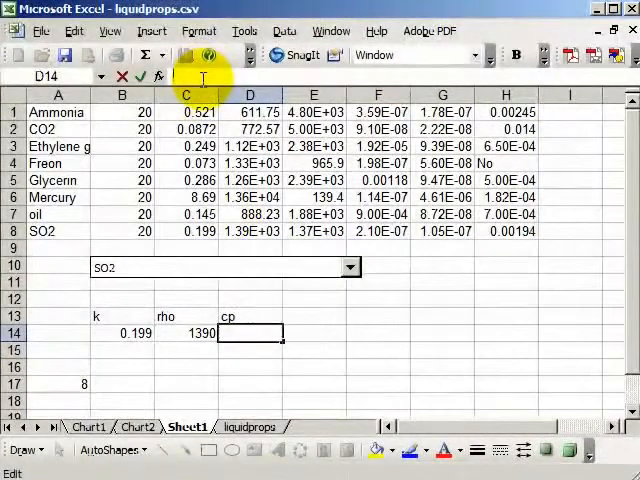
pyautogui.write('=index(C1:H8,A17,1)')
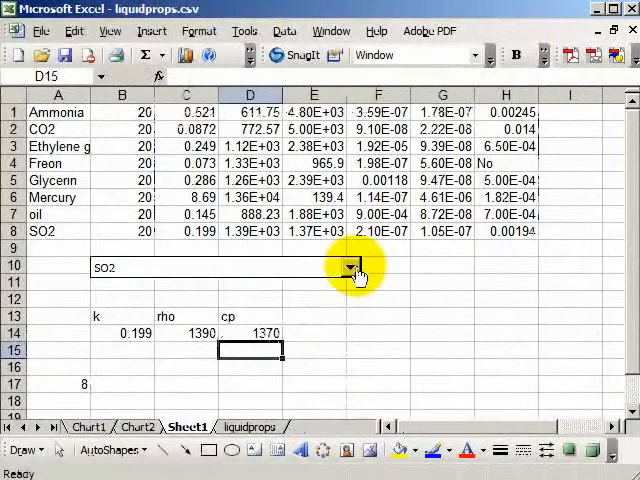
# - Cycle the drop-down through Ammonia and CO2, ending on Ethylene glycol
pyautogui.click(351, 267)
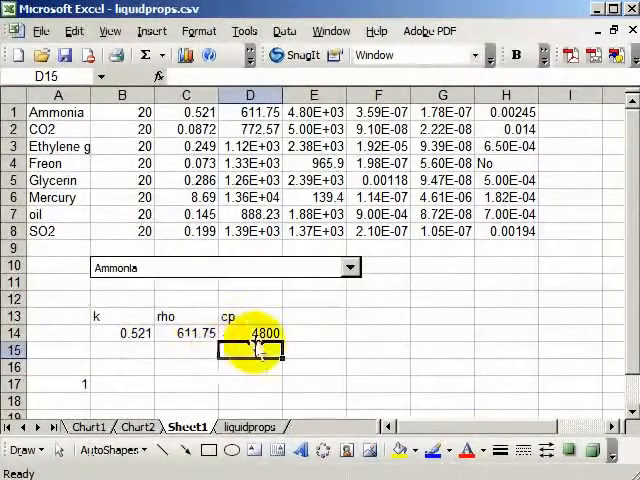
pyautogui.moveTo(340, 377)
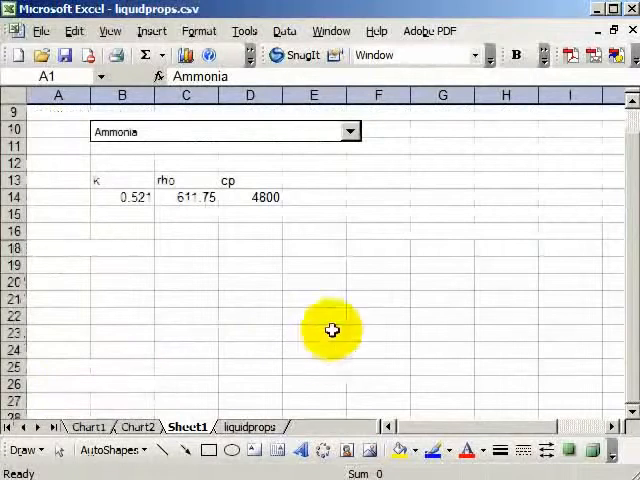
pyautogui.click(349, 131)
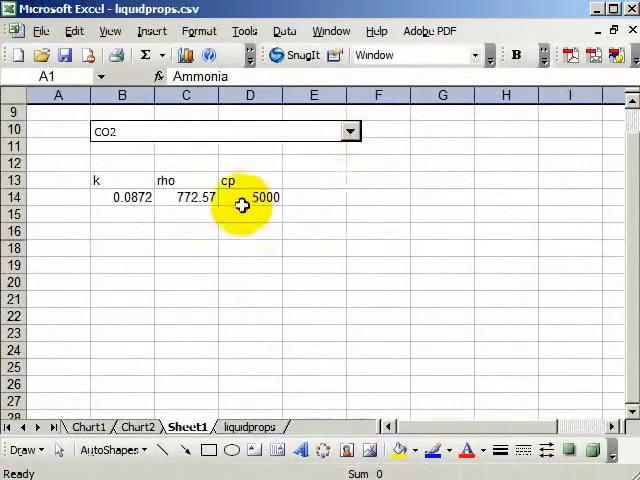
pyautogui.click(350, 131)
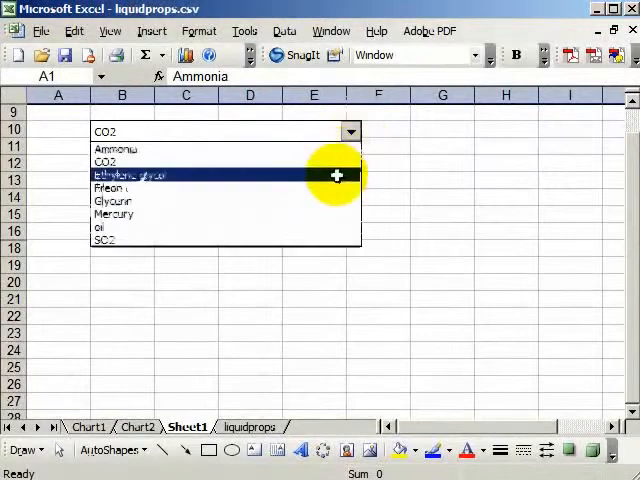
pyautogui.click(130, 175)
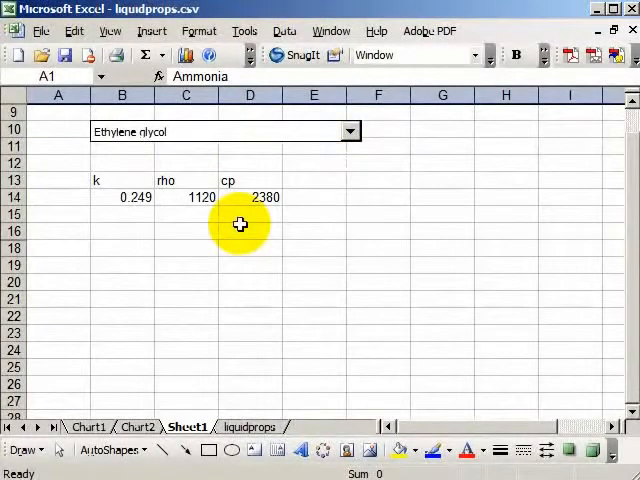